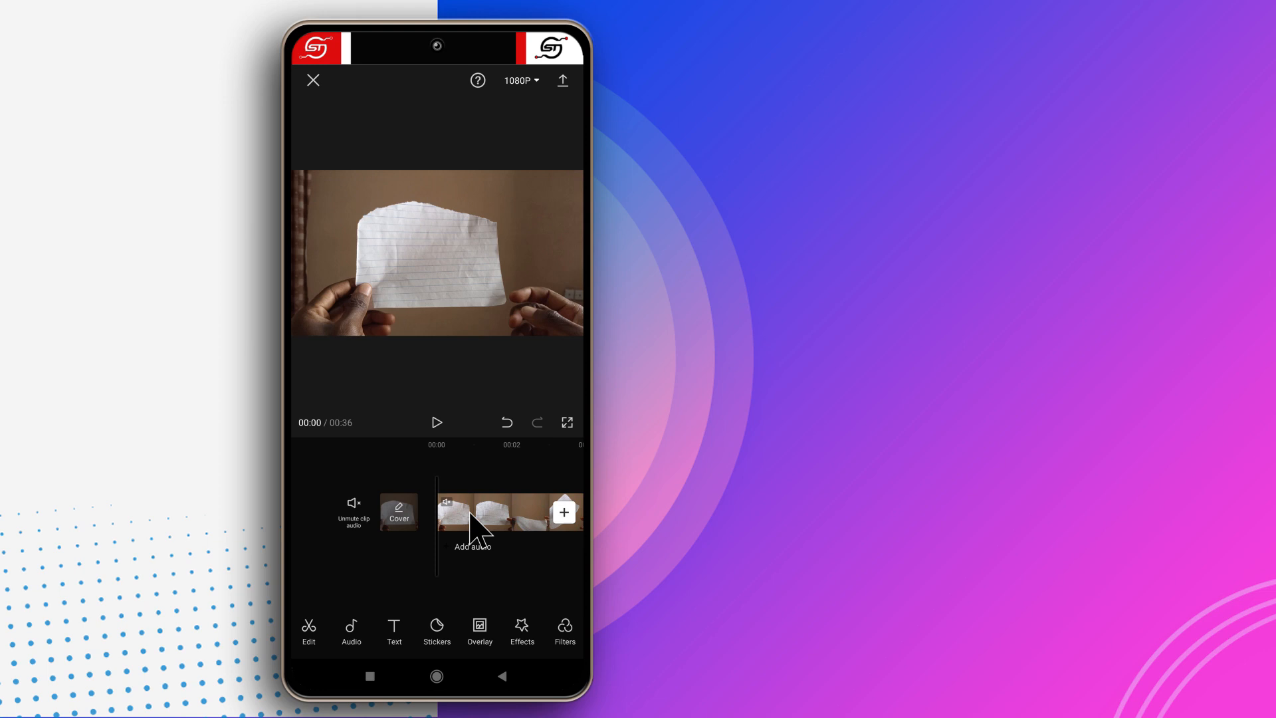
mouse_move(537, 537)
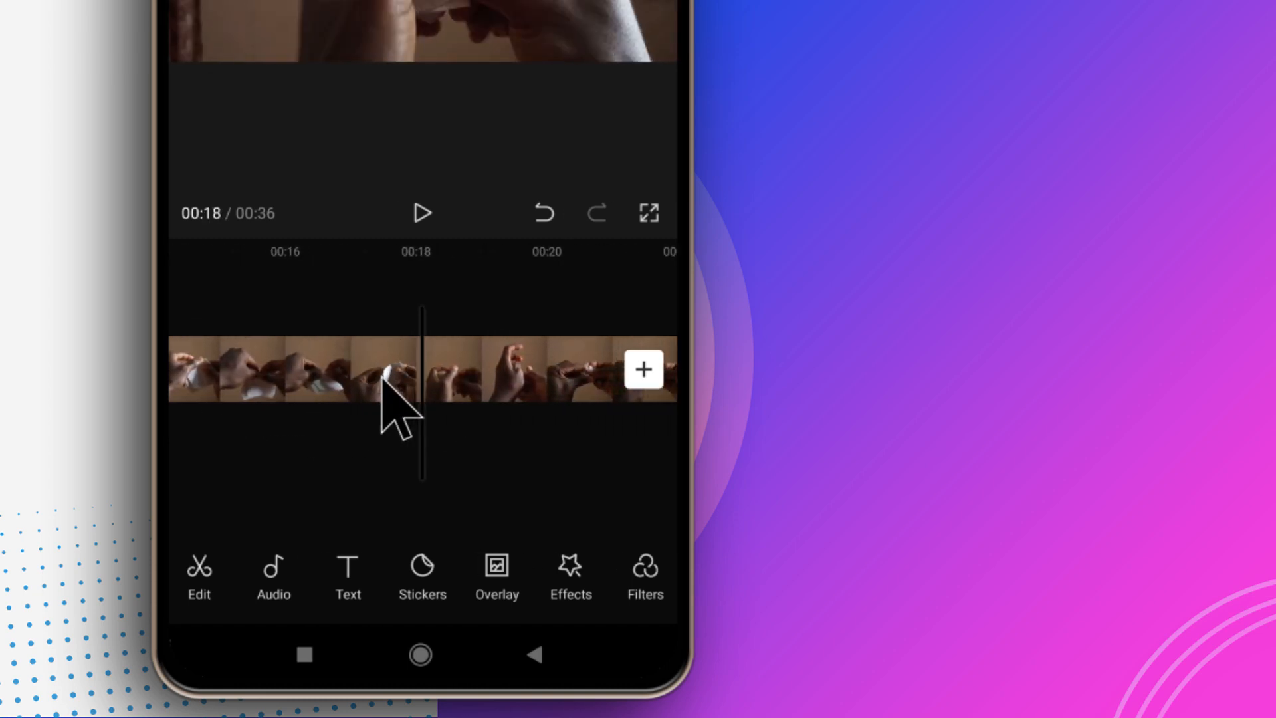
Step: Scrub to around the 19-second mark and cut the footage to a 14-second clip
left_click_drag(391, 370, 318, 370)
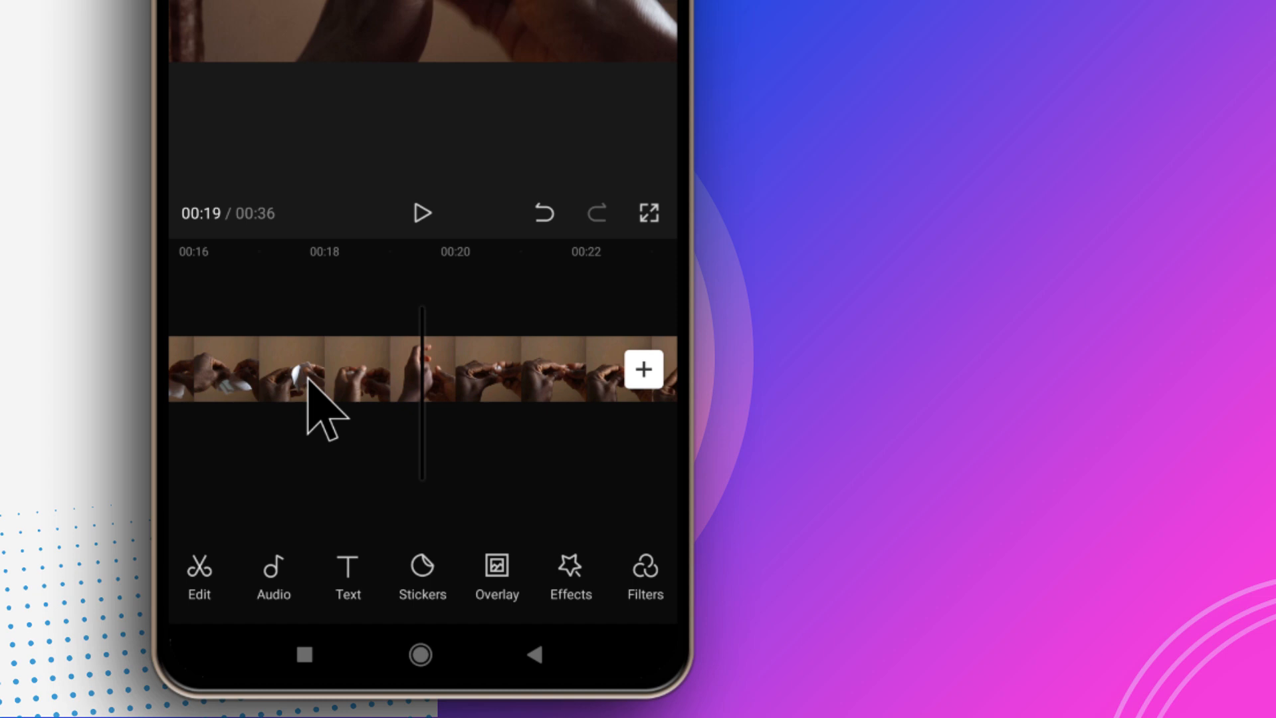
left_click(301, 369)
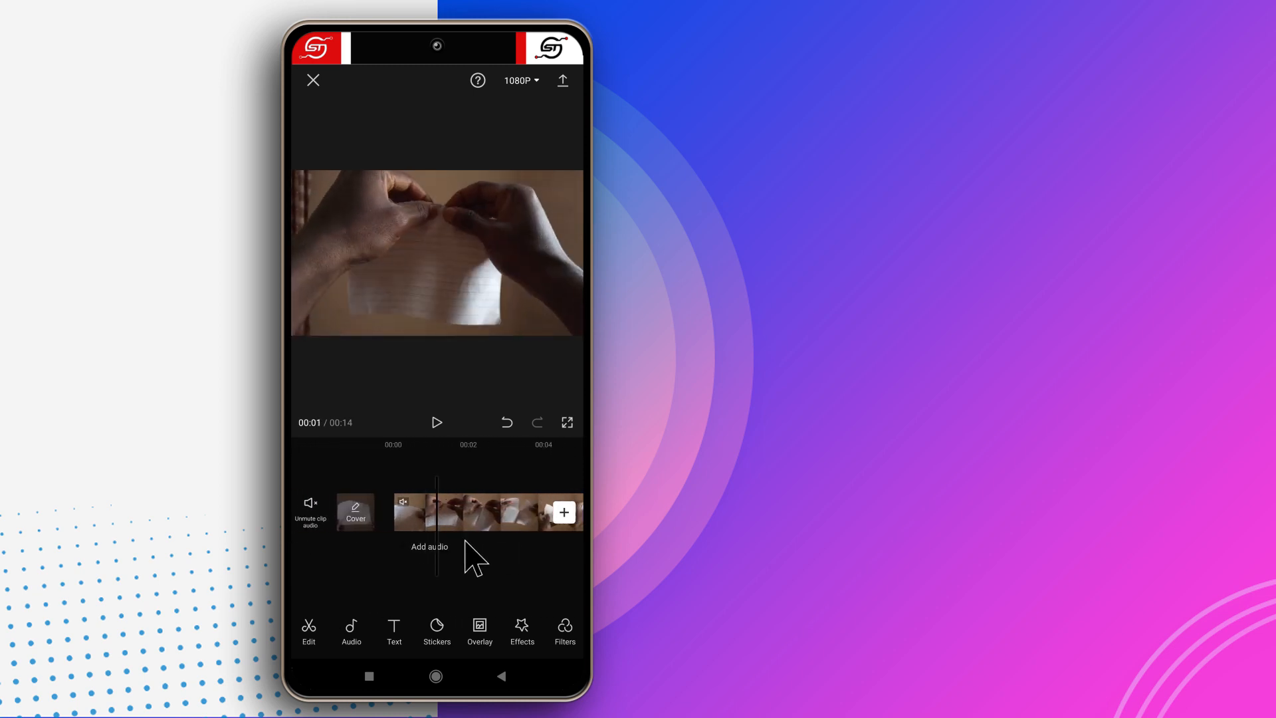
Step: Select the 14.3-second paper clip and apply Reverse so it plays backwards
left_click(467, 512)
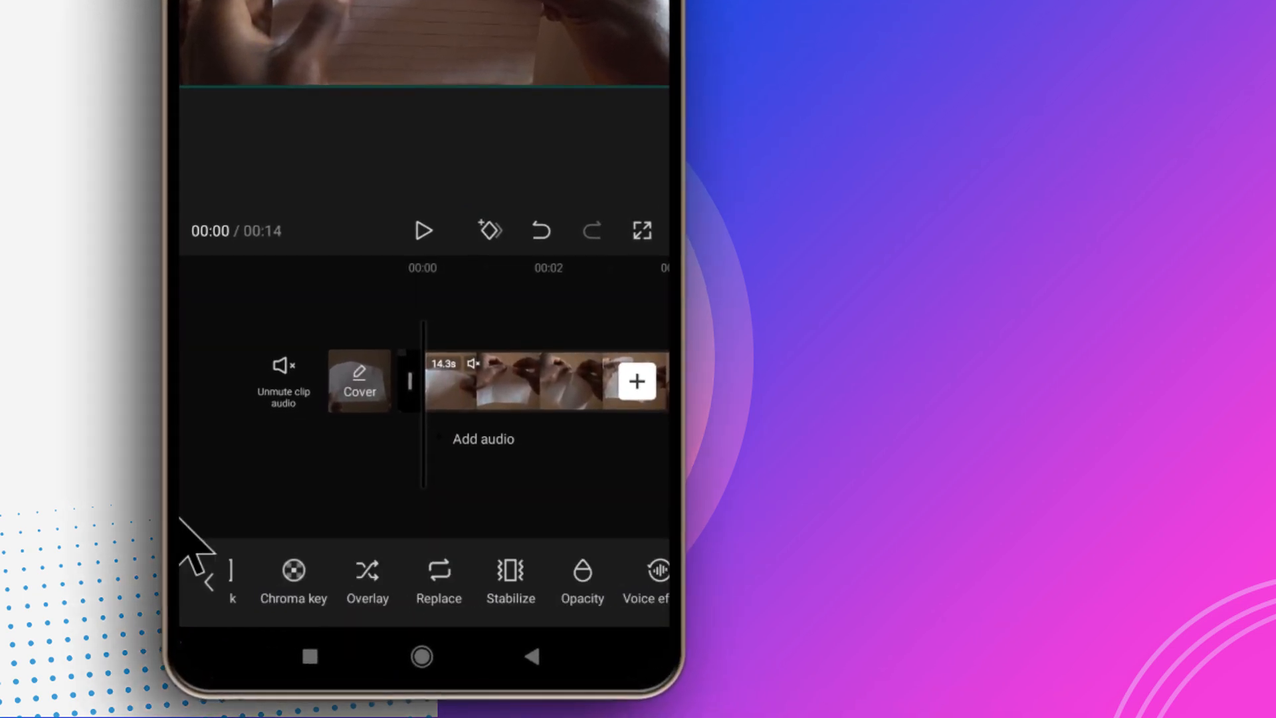
scroll("left", 3)
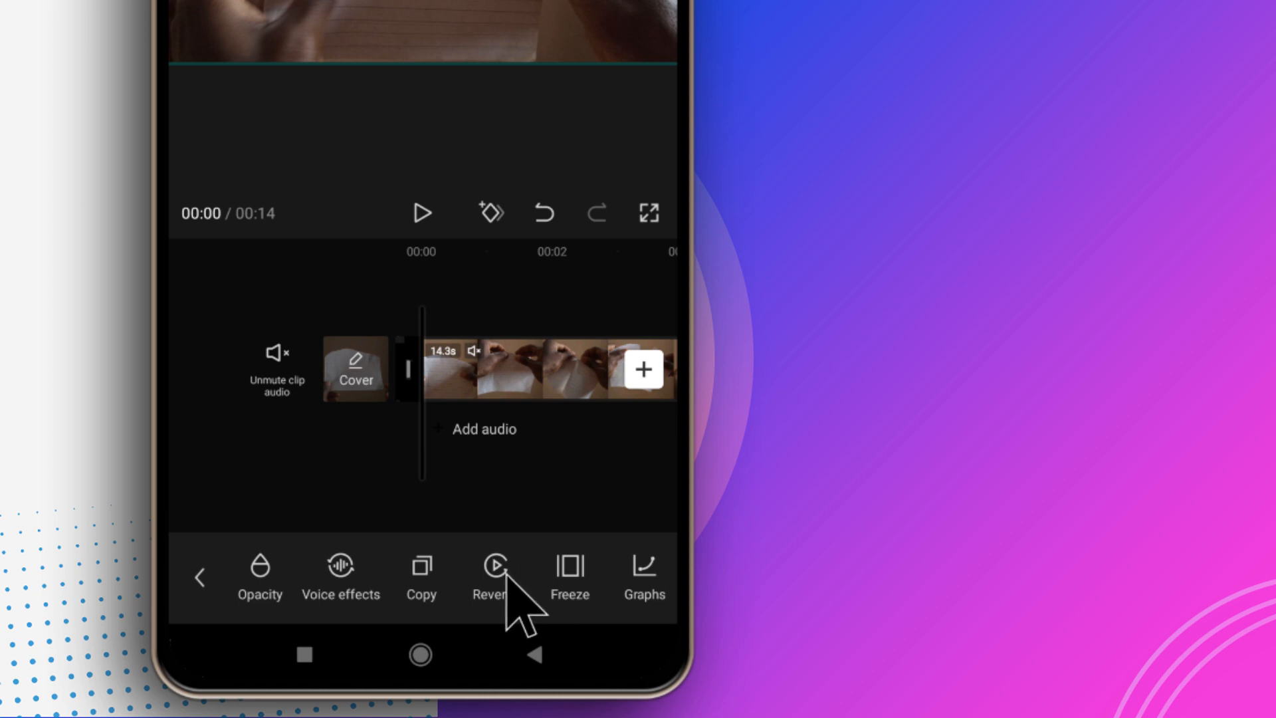
left_click(490, 573)
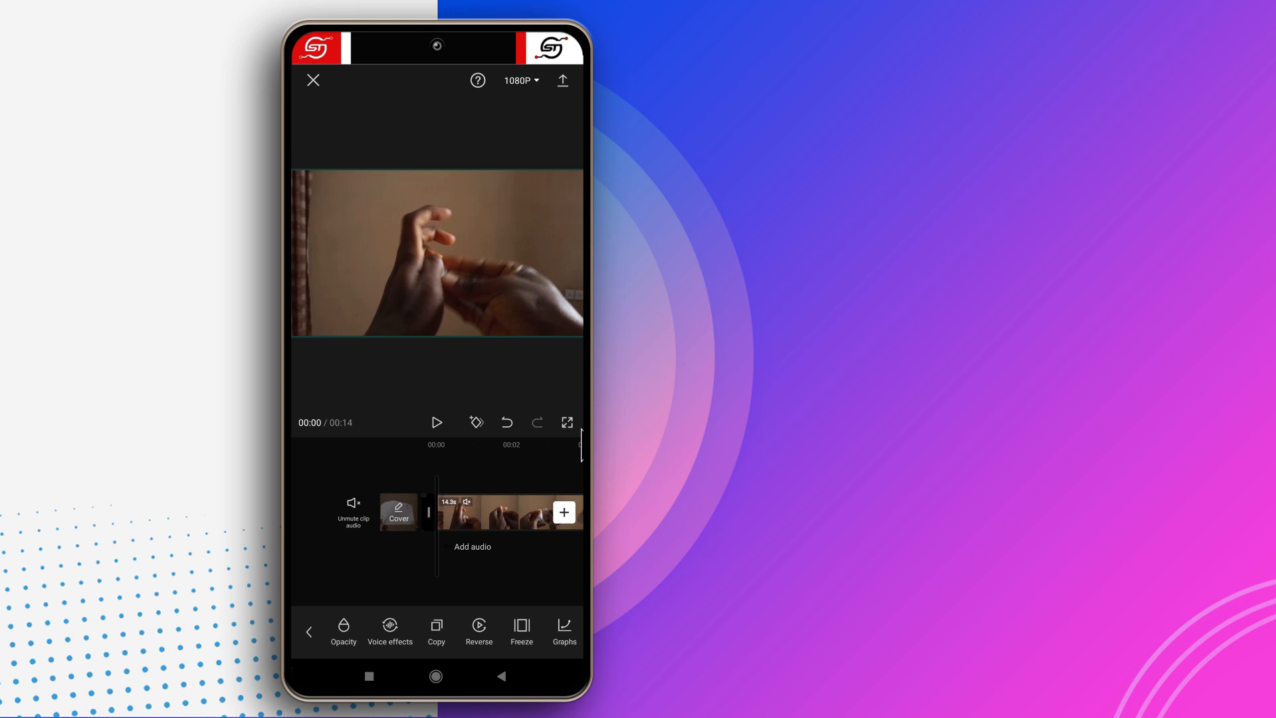
mouse_move(444, 435)
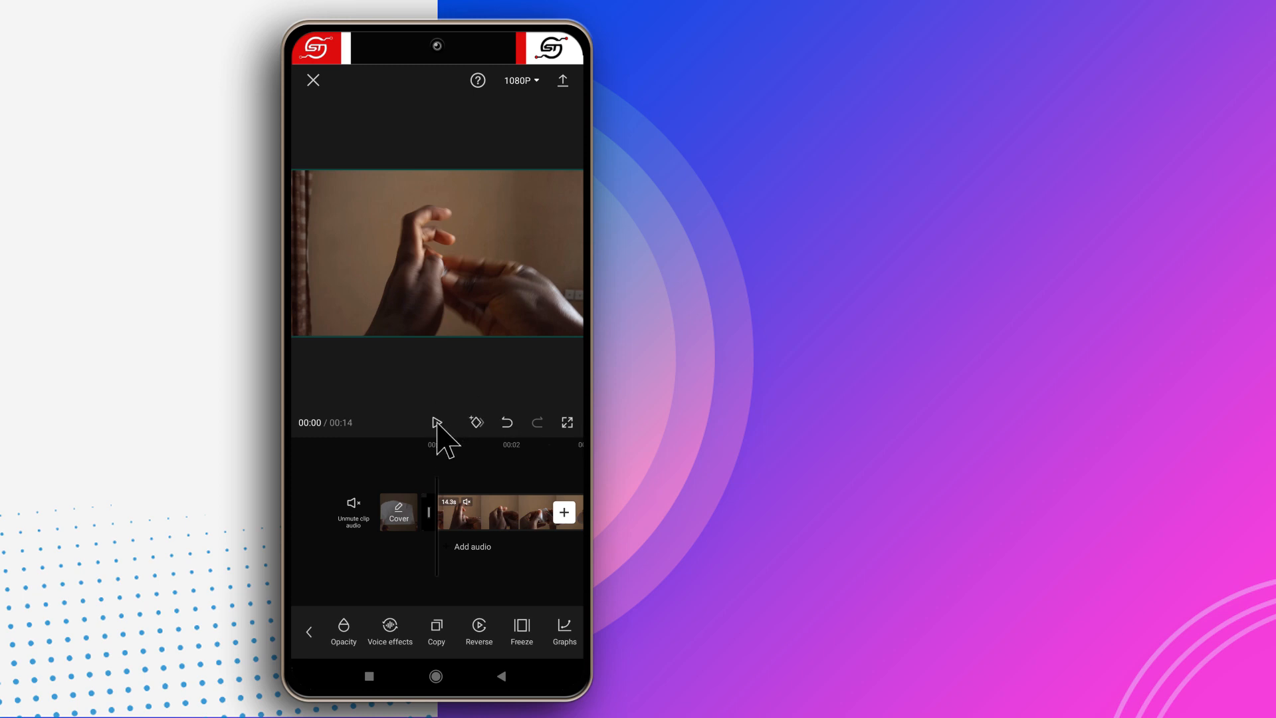
left_click(436, 423)
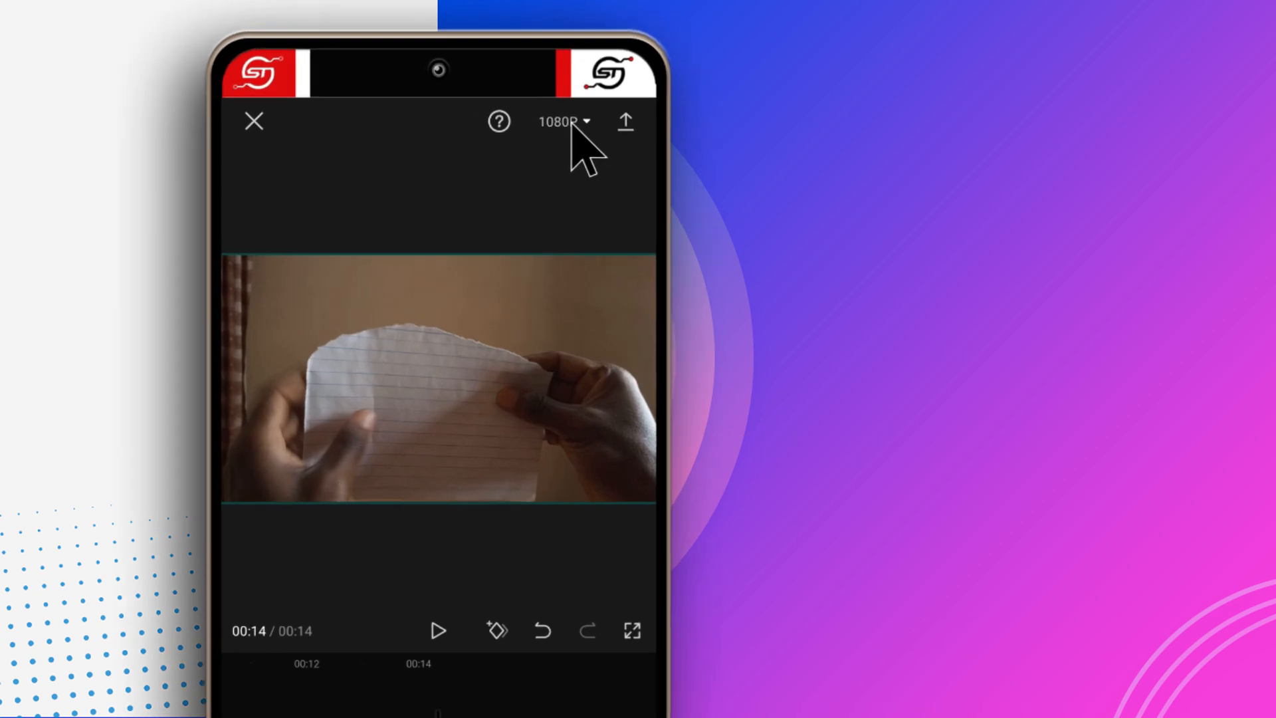
Step: Open the 1080P export dropdown to show 1080p resolution and 30 fps sliders
left_click(560, 123)
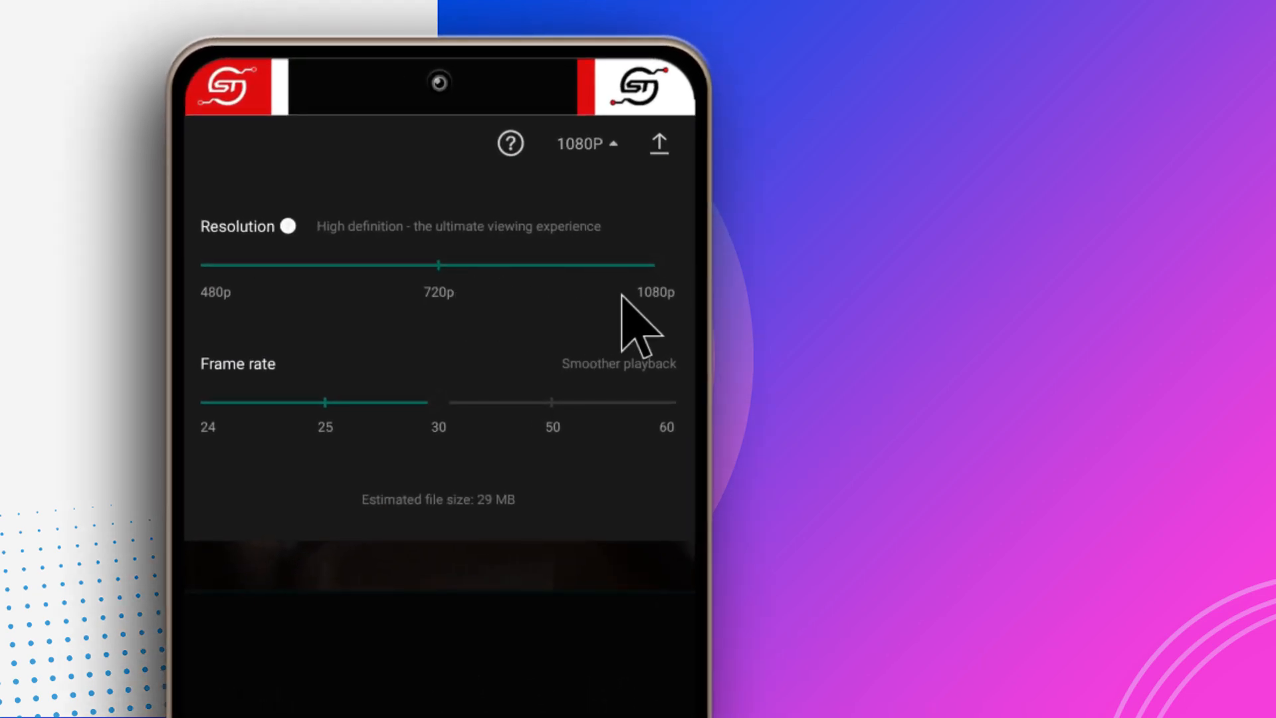
mouse_move(415, 390)
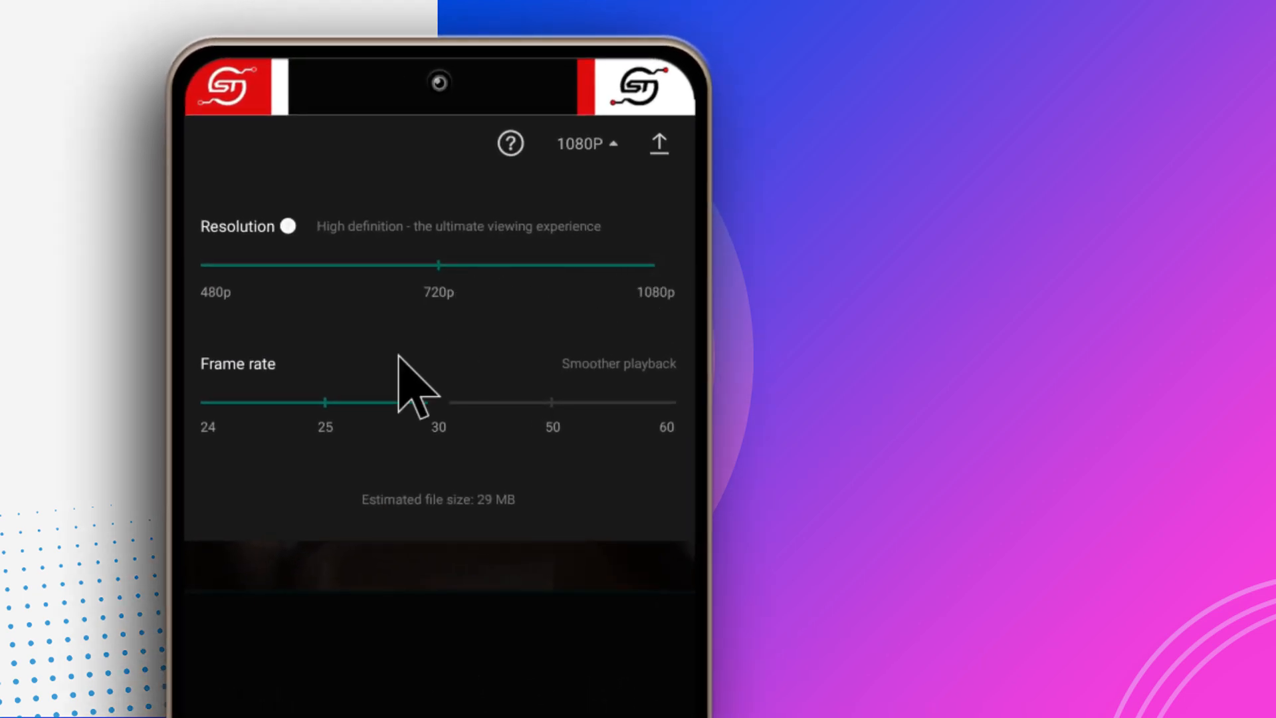